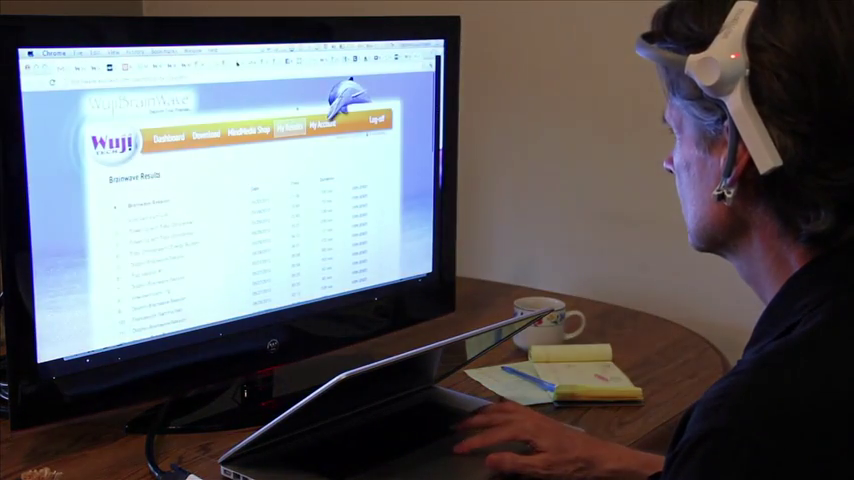
{"action": "scroll", "scroll_direction": "down", "scroll_amount": 3}
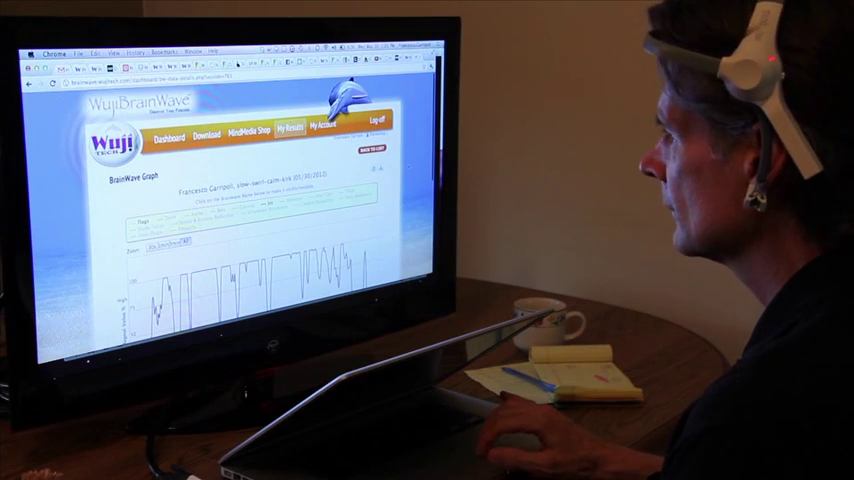
{"action": "scroll", "scroll_direction": "down", "scroll_amount": 3}
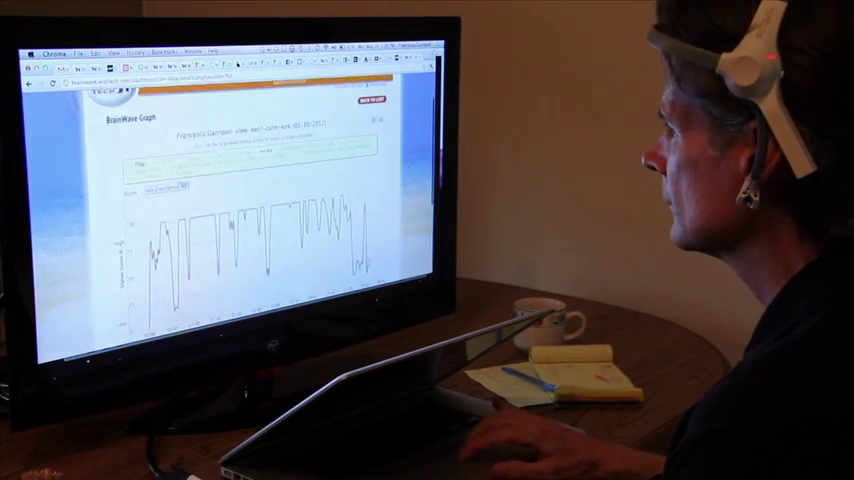